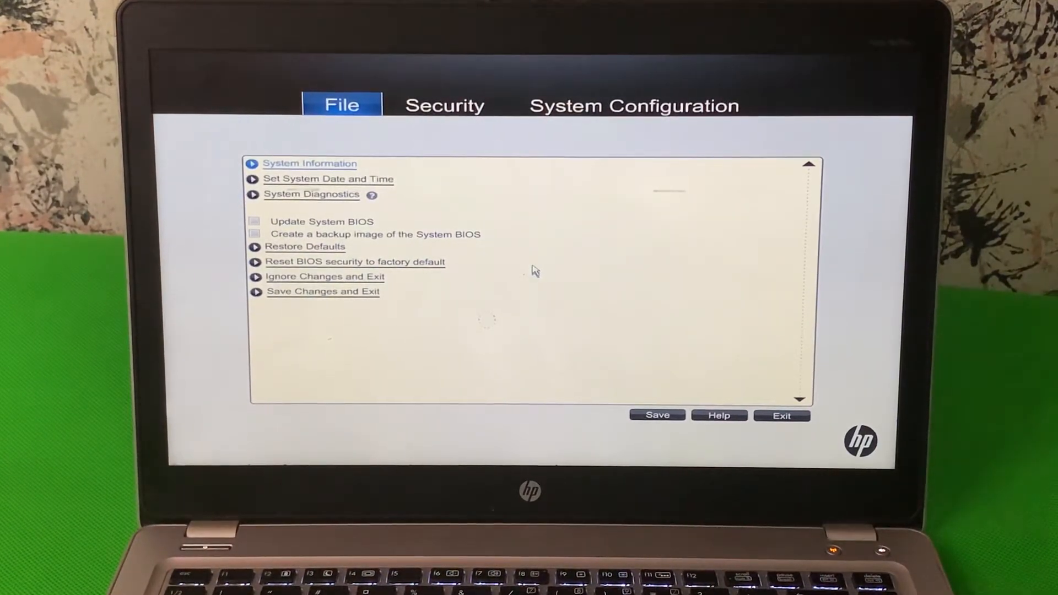
Step: Confirm in BIOS System Configuration > Boot Options that USB device boot is enabled
left_click(444, 105)
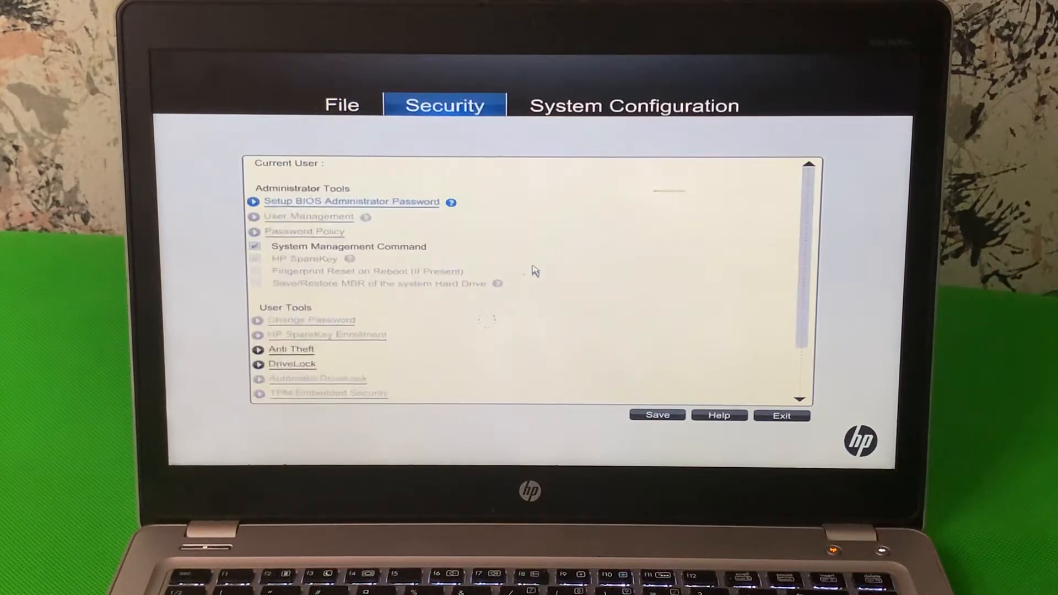
left_click(634, 105)
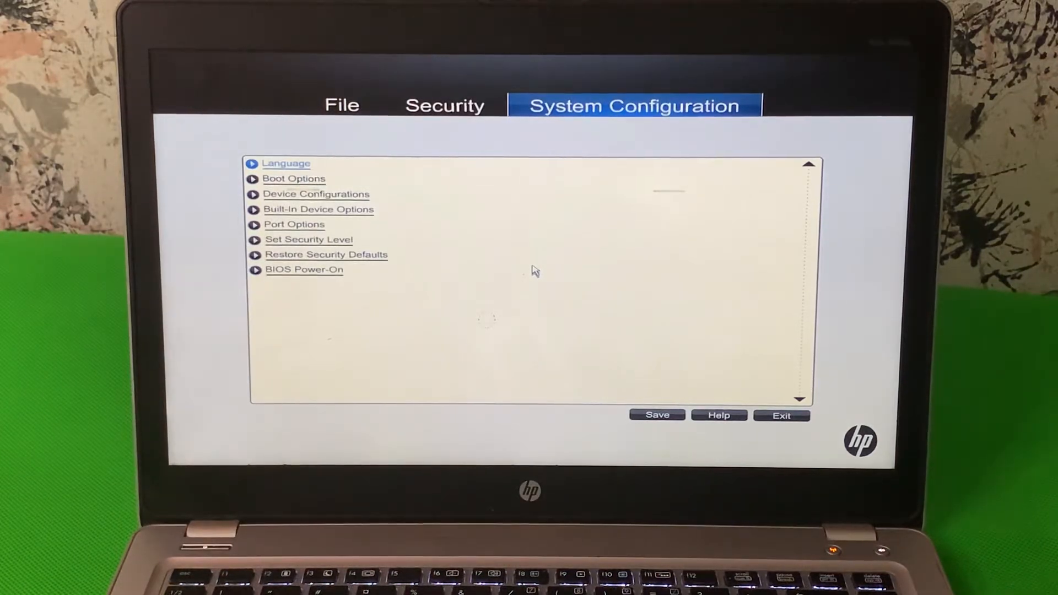
left_click(294, 178)
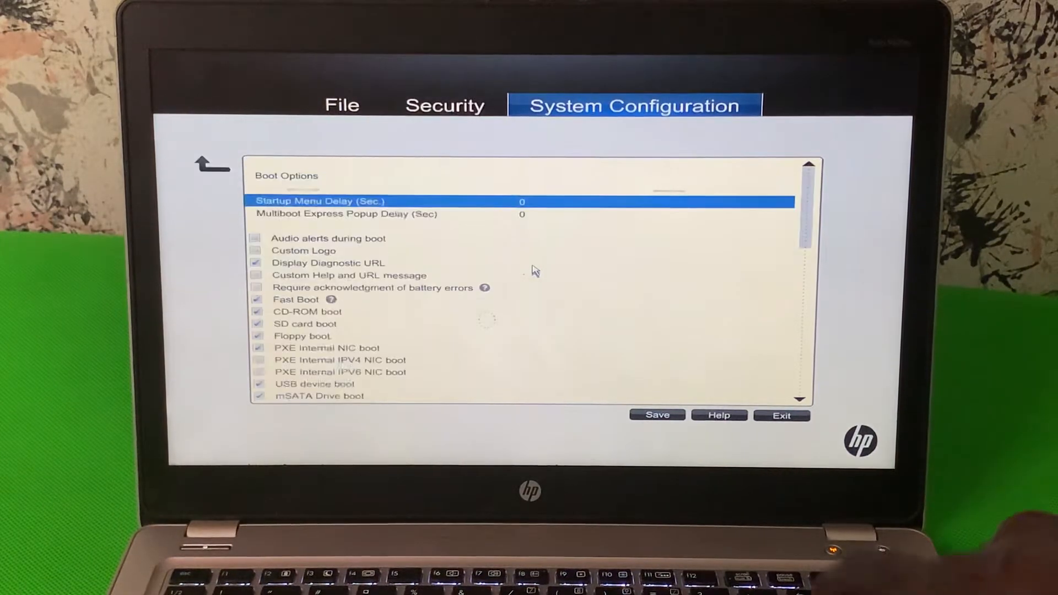
left_click(328, 264)
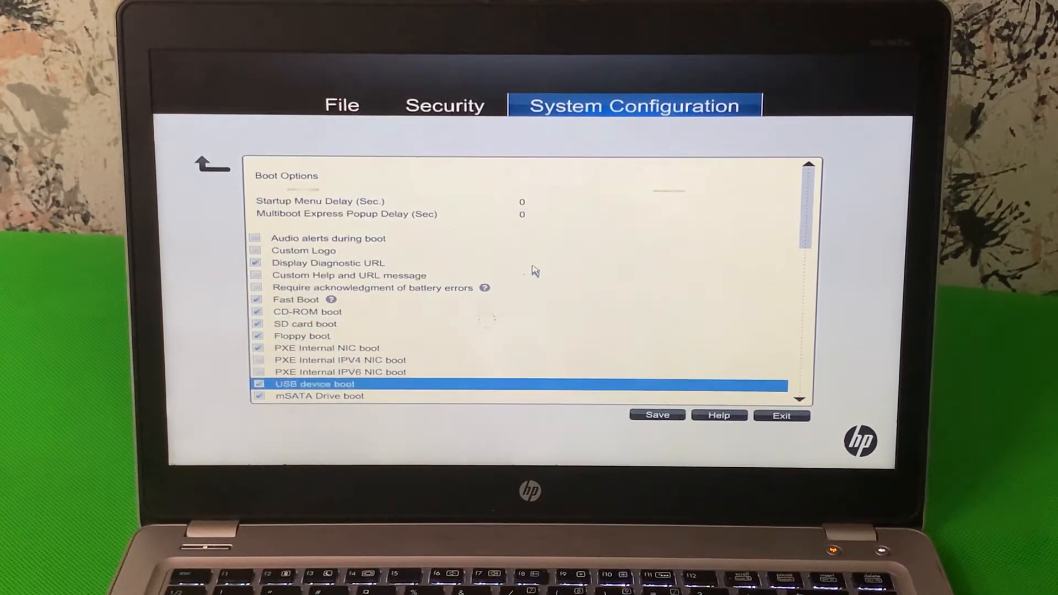
Step: Scroll down to review the Legacy Boot Order, with Notebook Hard Drive listed first
scroll("down", 3)
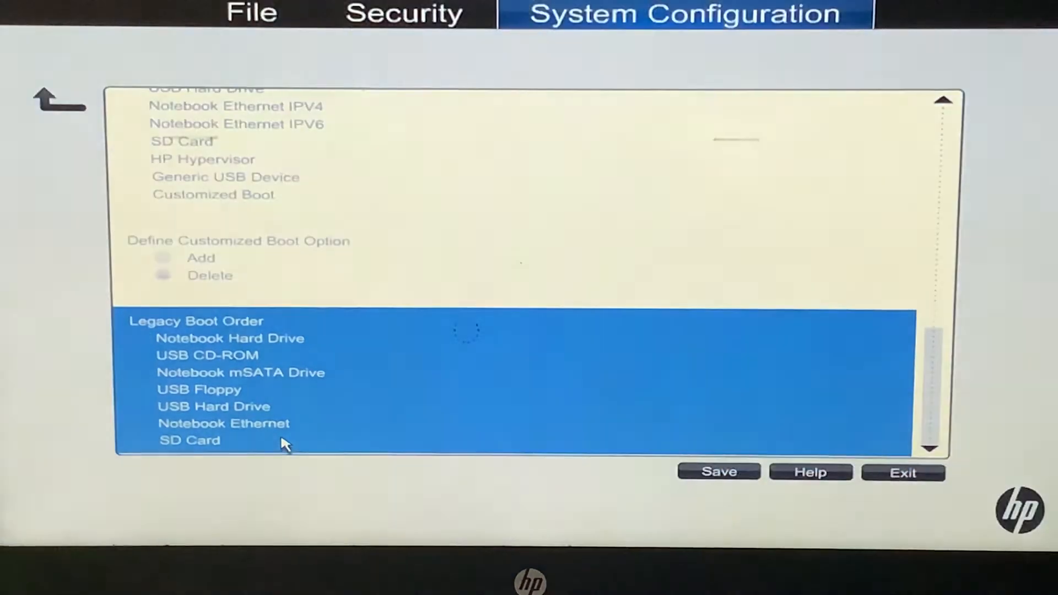
mouse_move(331, 453)
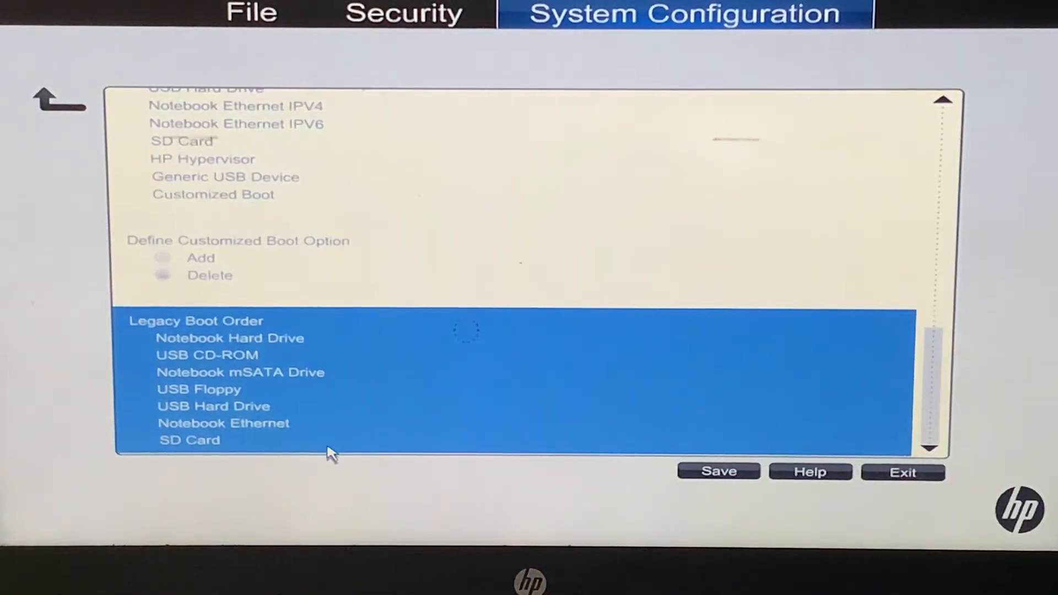
mouse_move(846, 493)
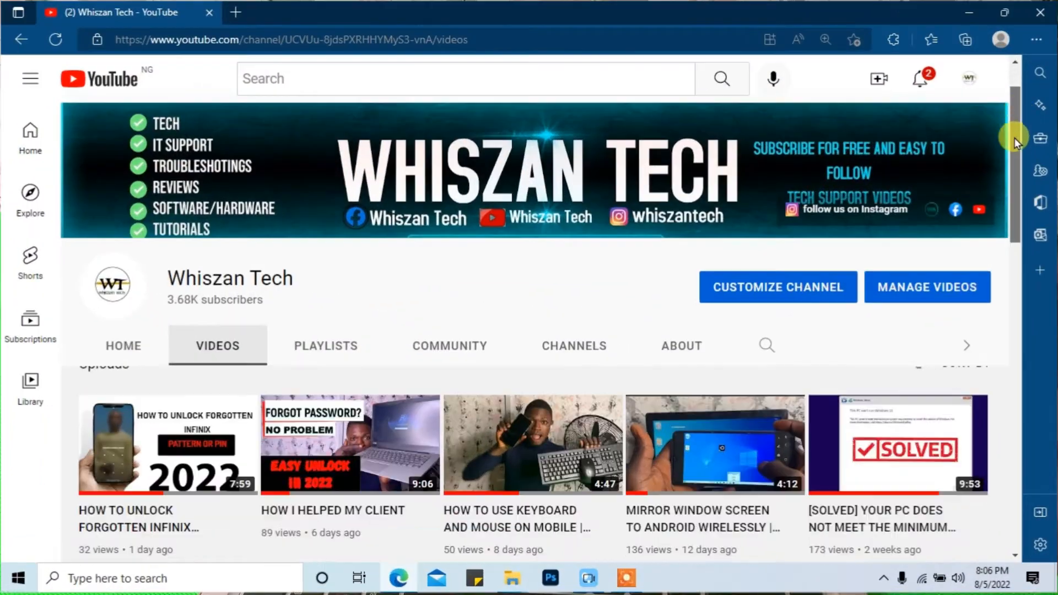
scroll("down", 3)
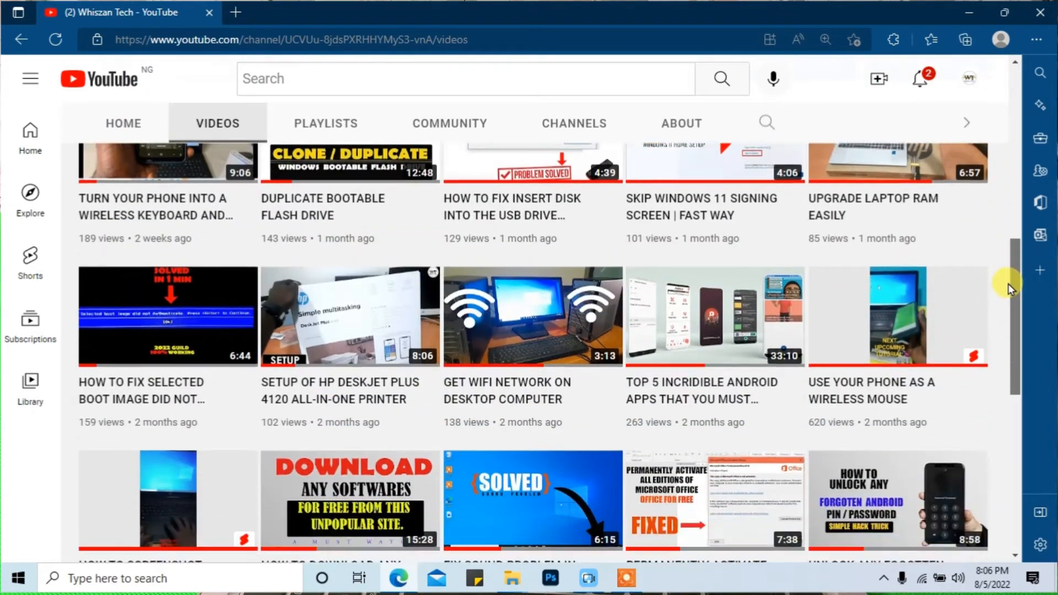
scroll("down", 3)
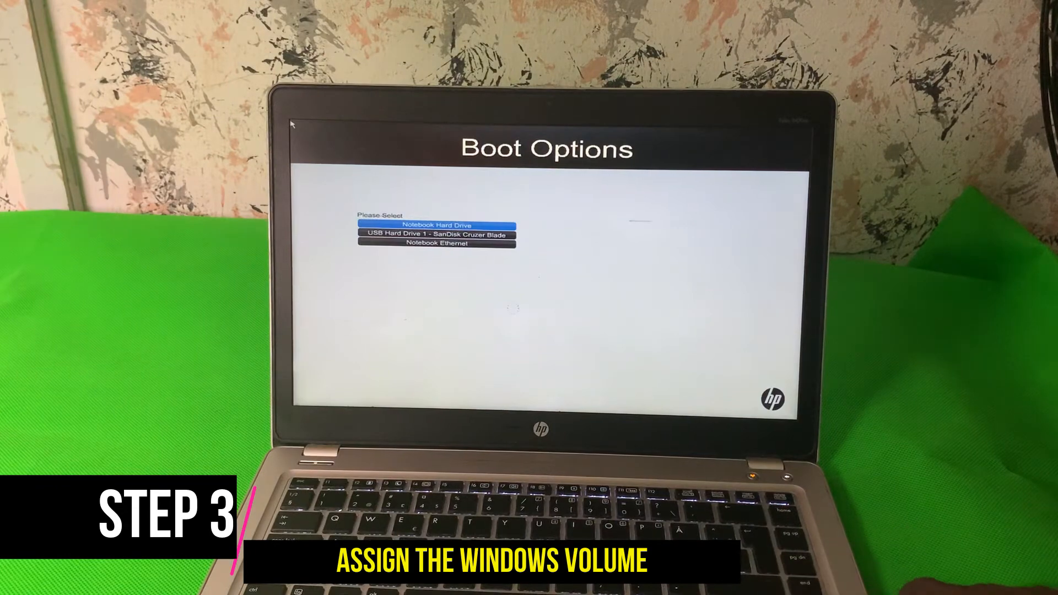
Step: Boot the laptop from USB Hard Drive 1 - SanDisk Cruzer Blade
key("down")
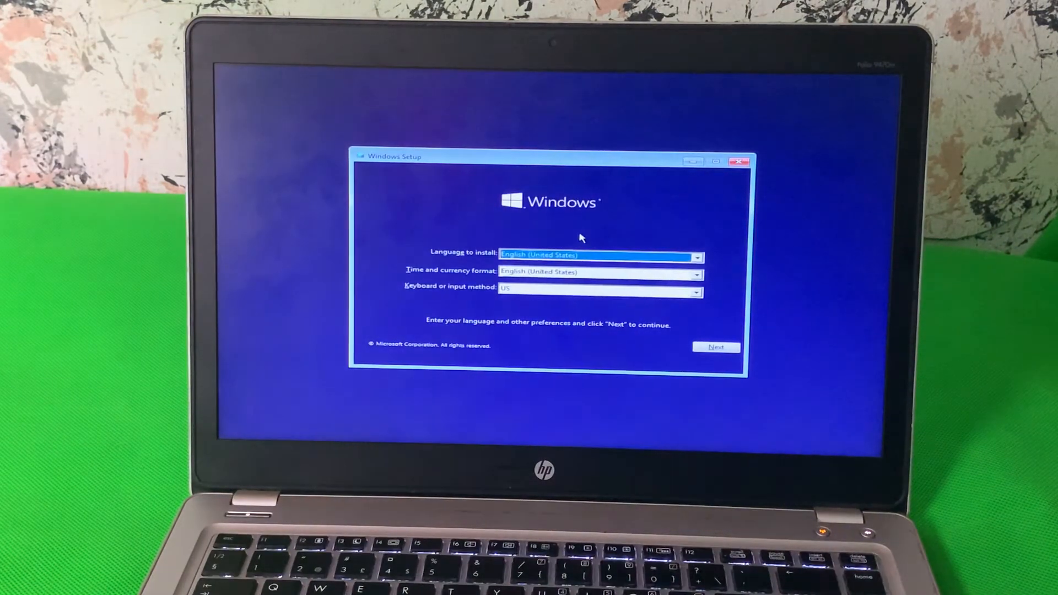
mouse_move(638, 271)
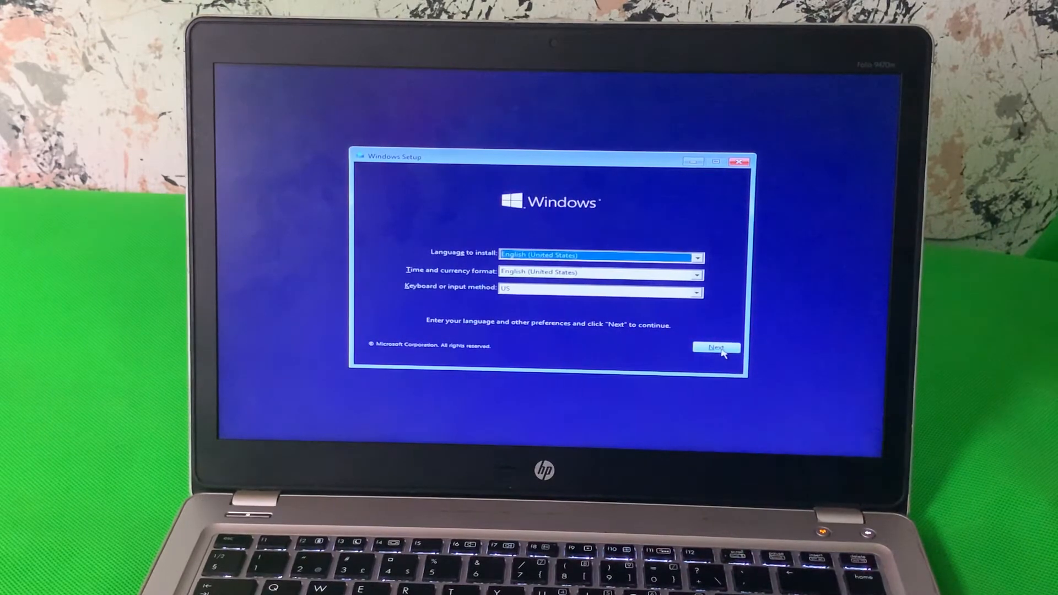
Step: Accept the default language settings and launch the recovery Command Prompt
left_click(716, 348)
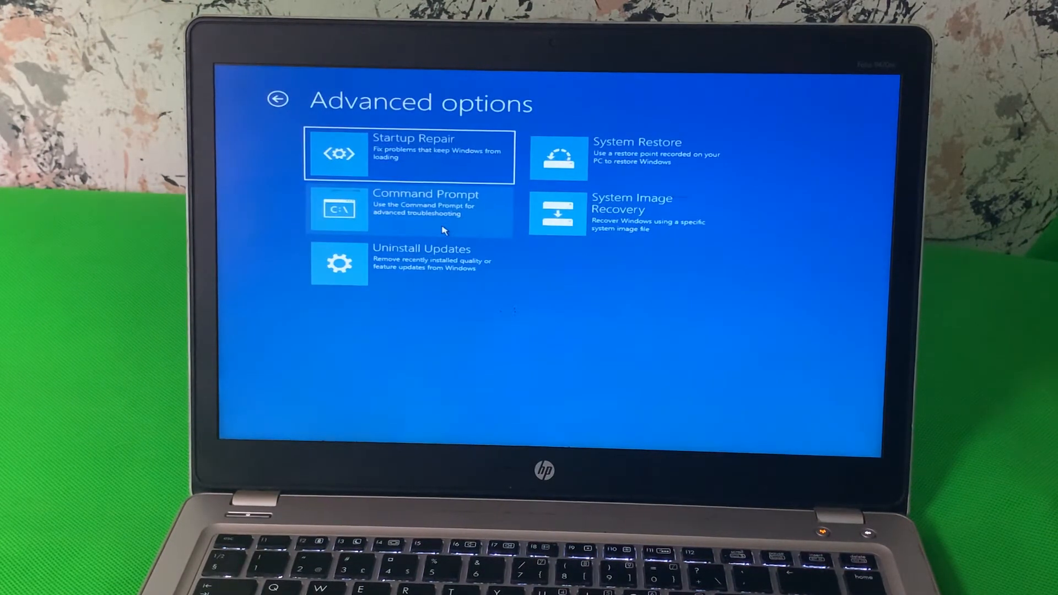
left_click(425, 209)
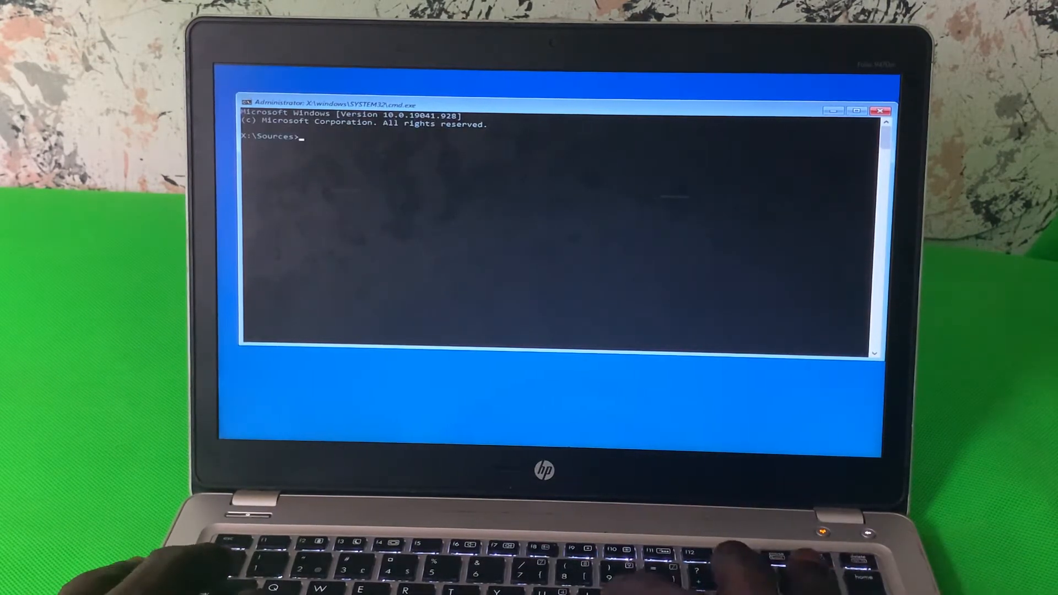
Step: Launch the DiskPart utility with the diskpart command
type("dis")
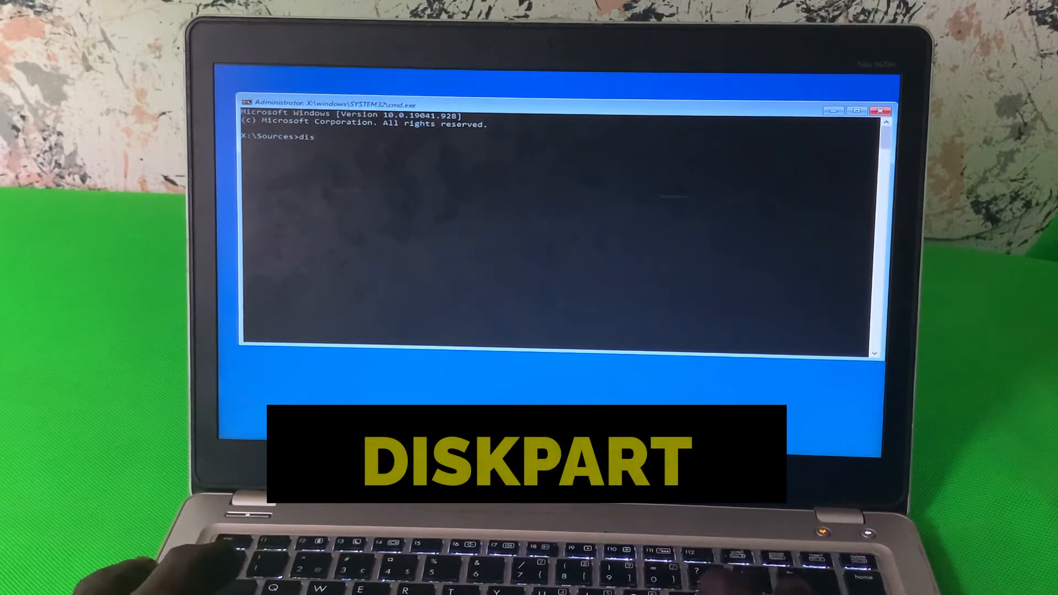
type("kpart")
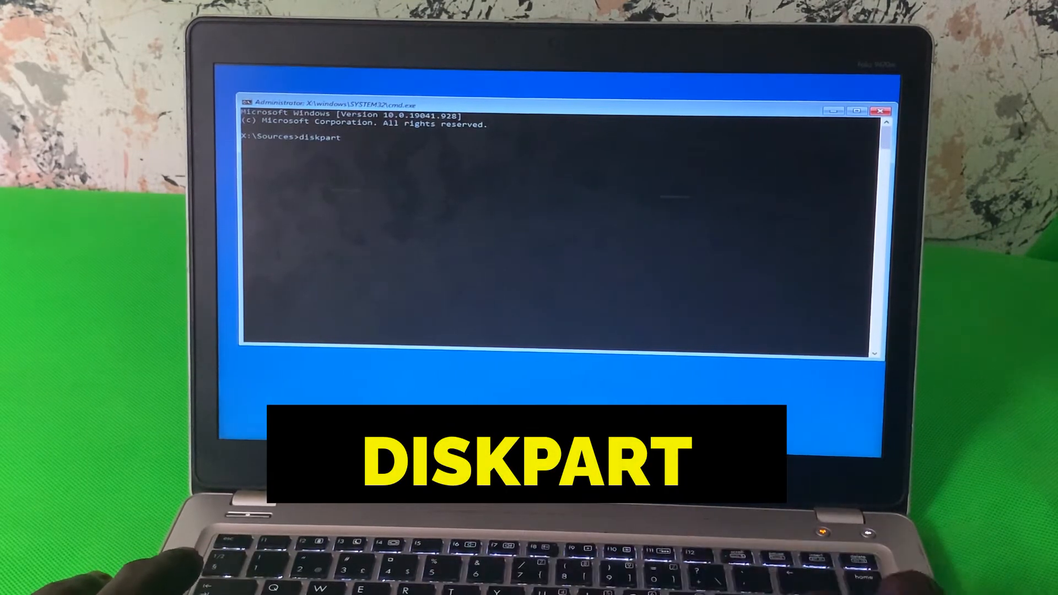
key("Enter")
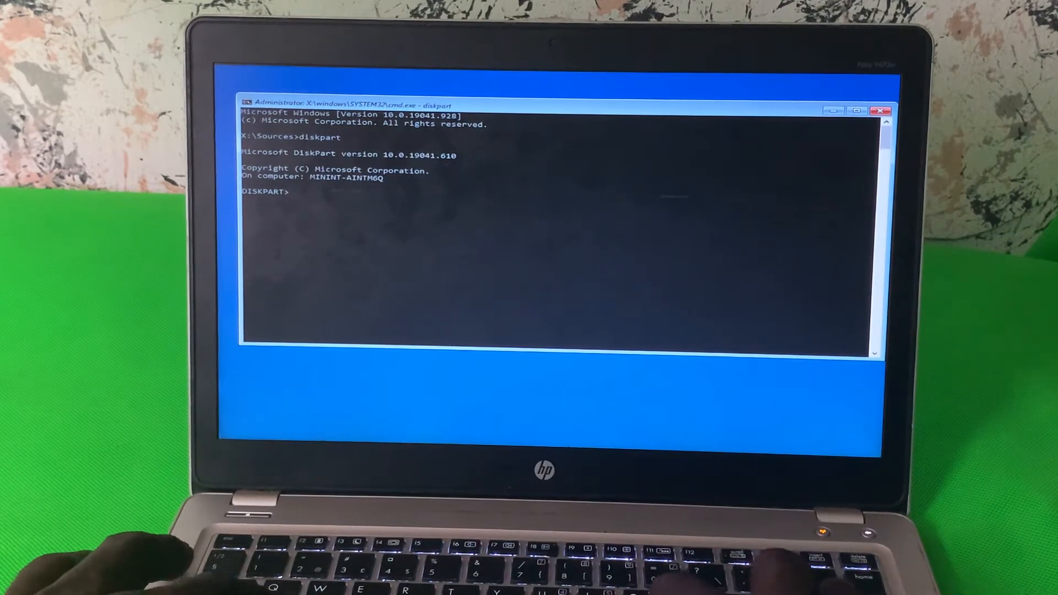
type("lis")
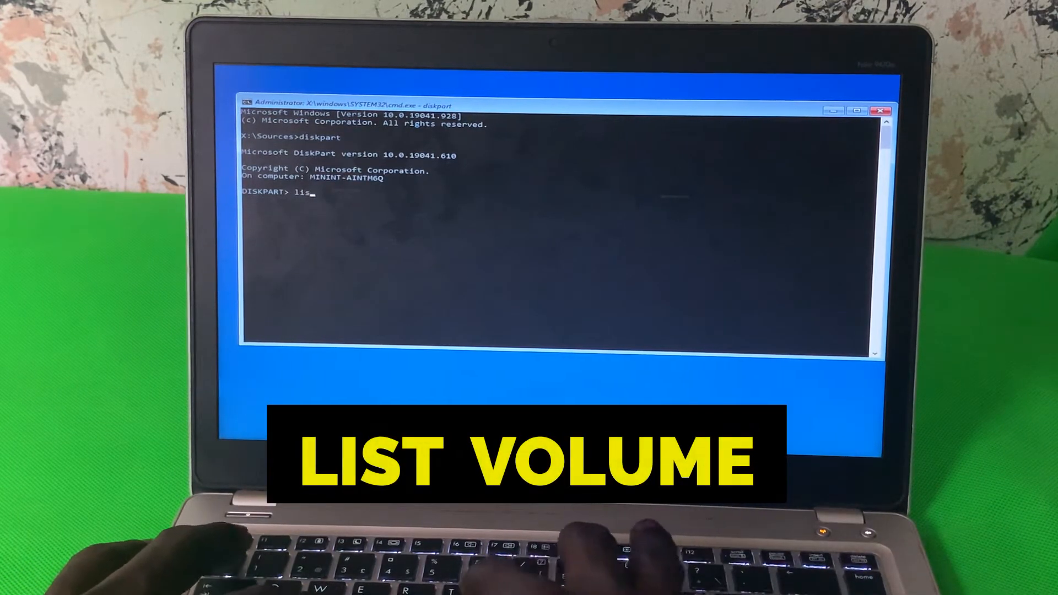
Step: Run list volume to show all four volumes, including the 930 GB drive E
type("t")
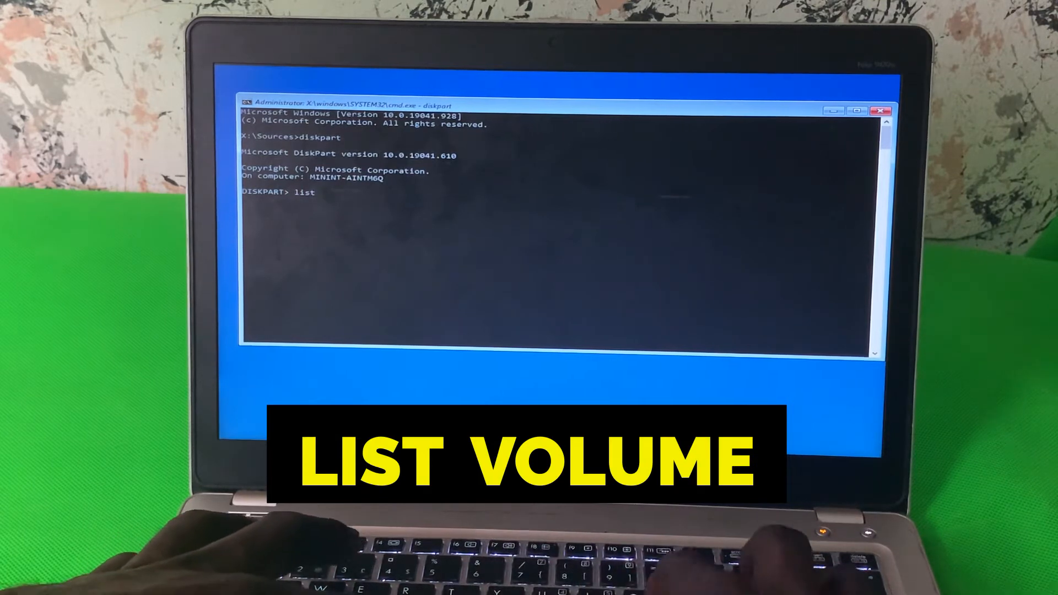
type("volume")
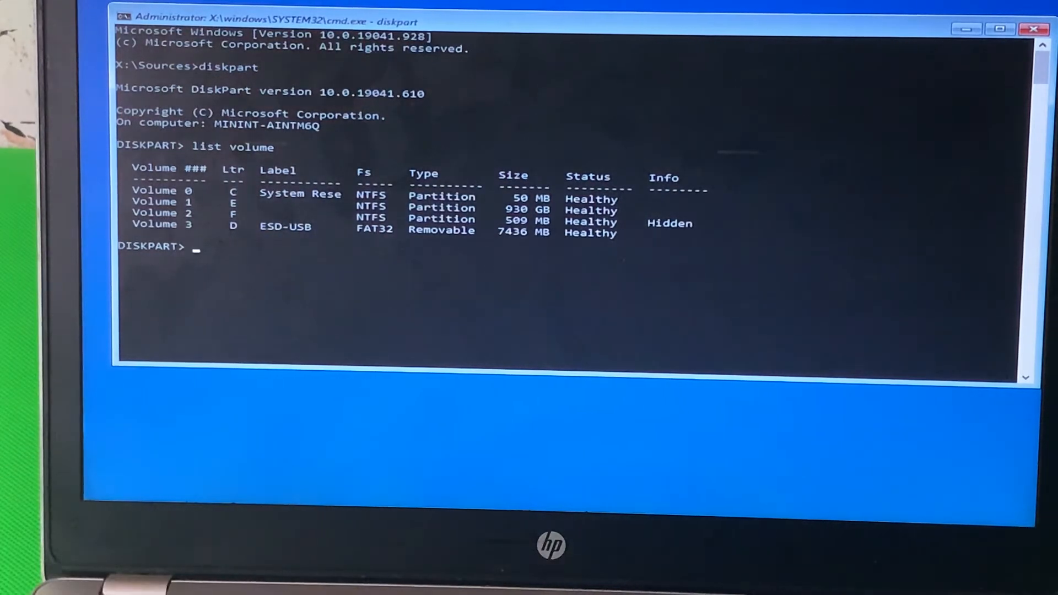
Step: Select volume 1, the 930 GB drive E, with 'select volume 1'
type("s")
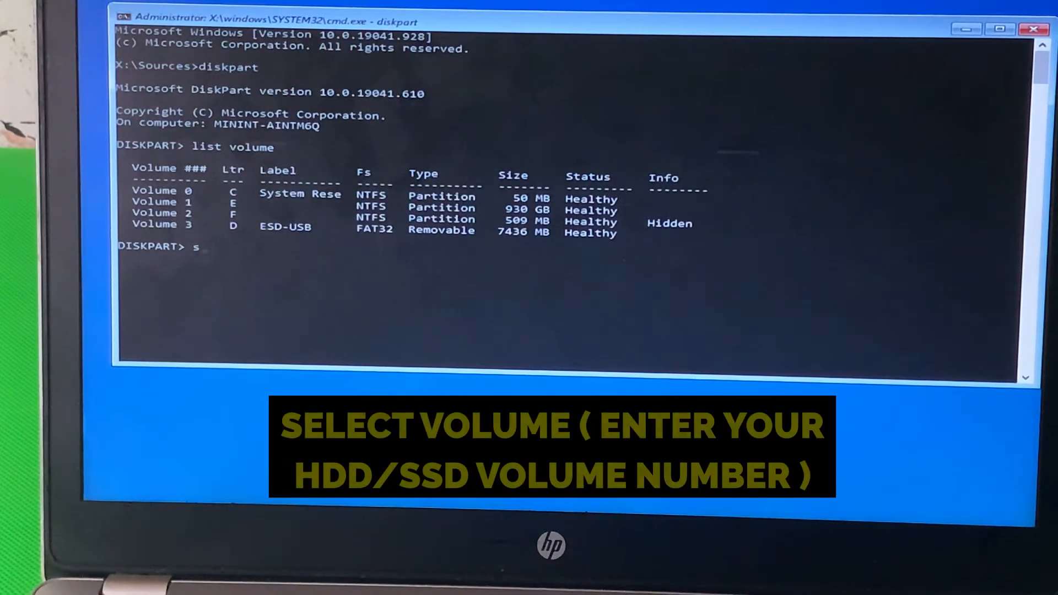
type("elect v")
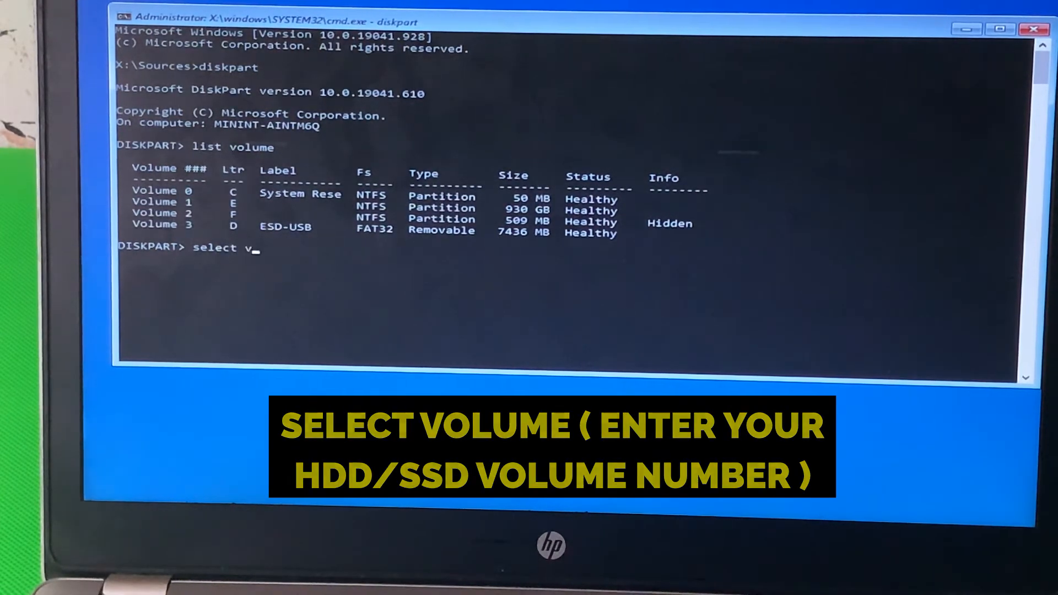
type("olu")
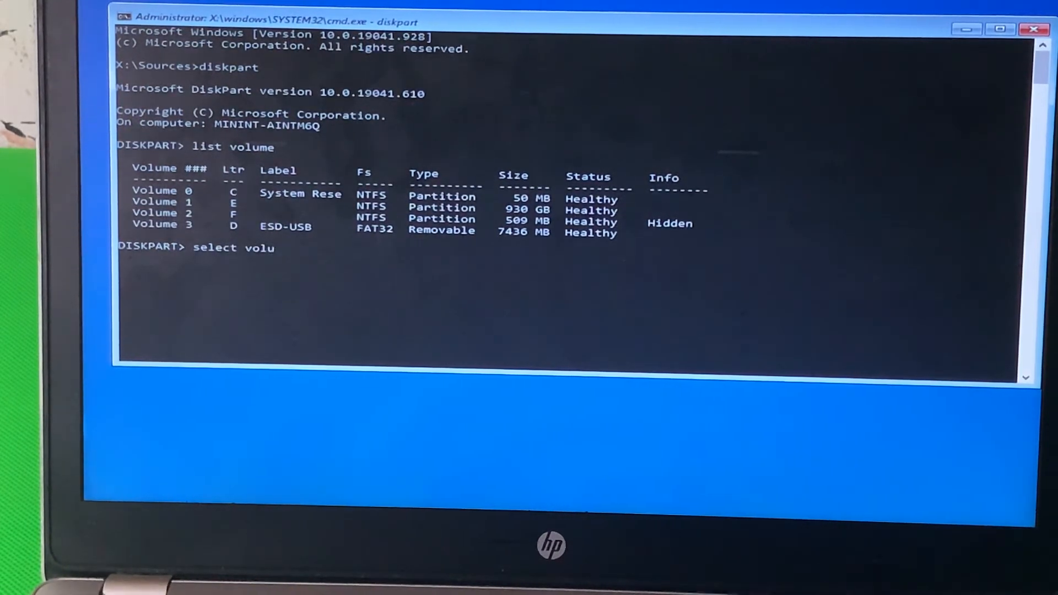
type("me 1")
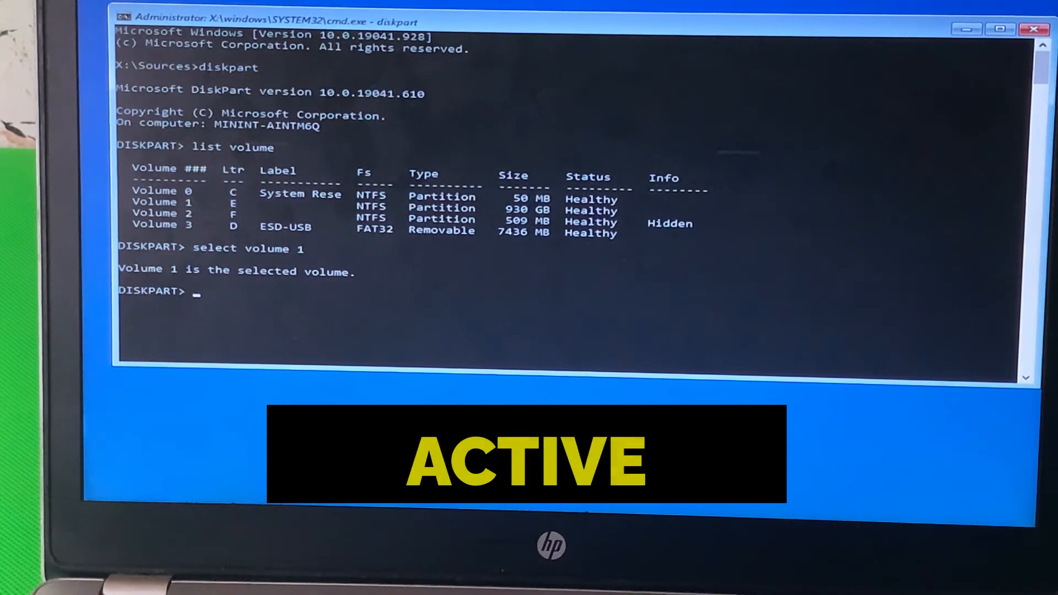
Step: Mark the selected volume 1 partition as active
type("active")
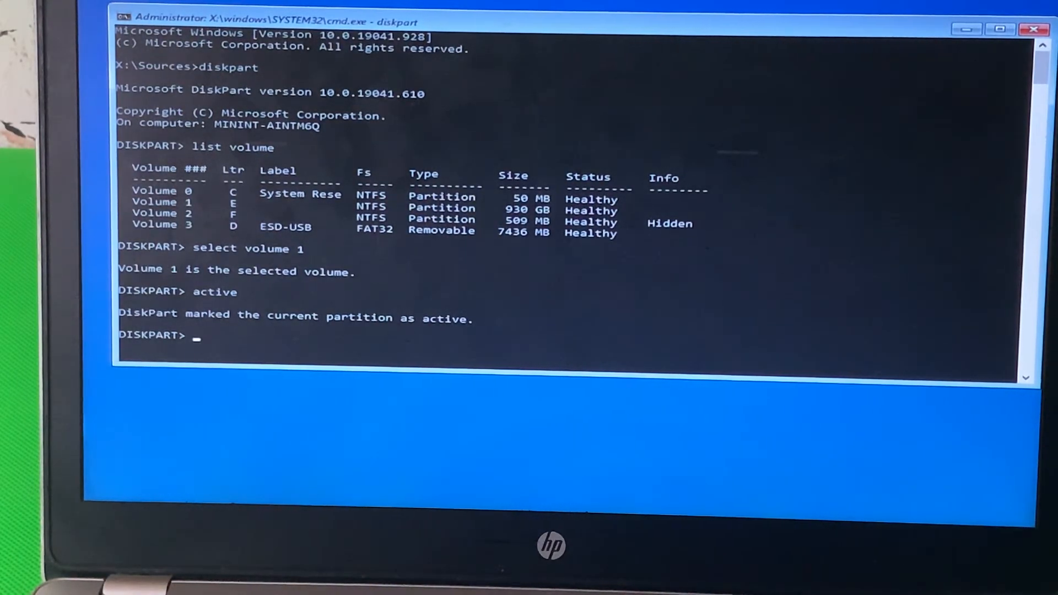
type("a")
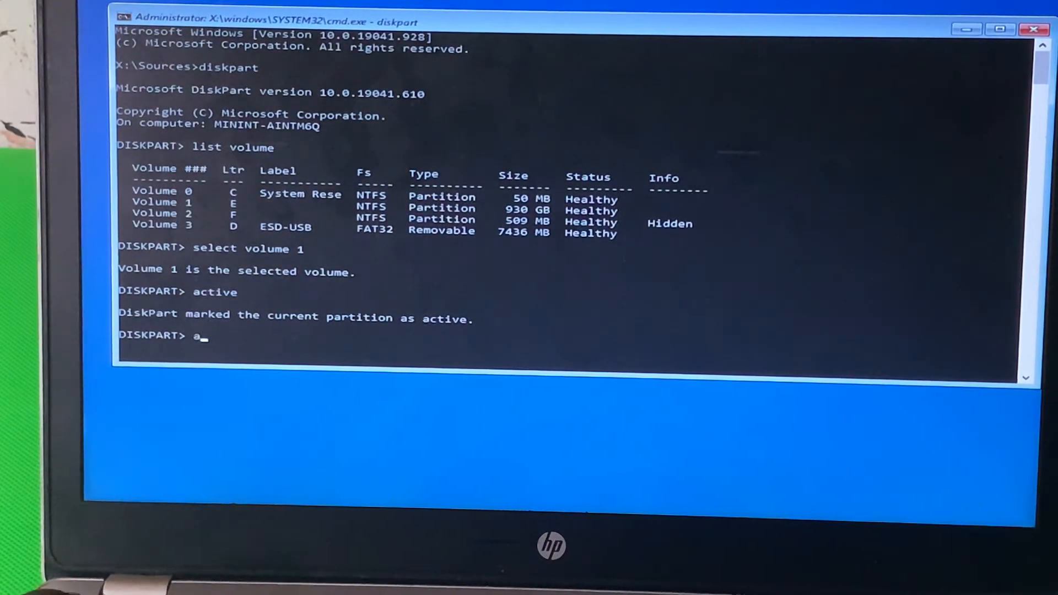
Step: Assign a drive letter to volume 1 and exit DiskPart
type("ssign")
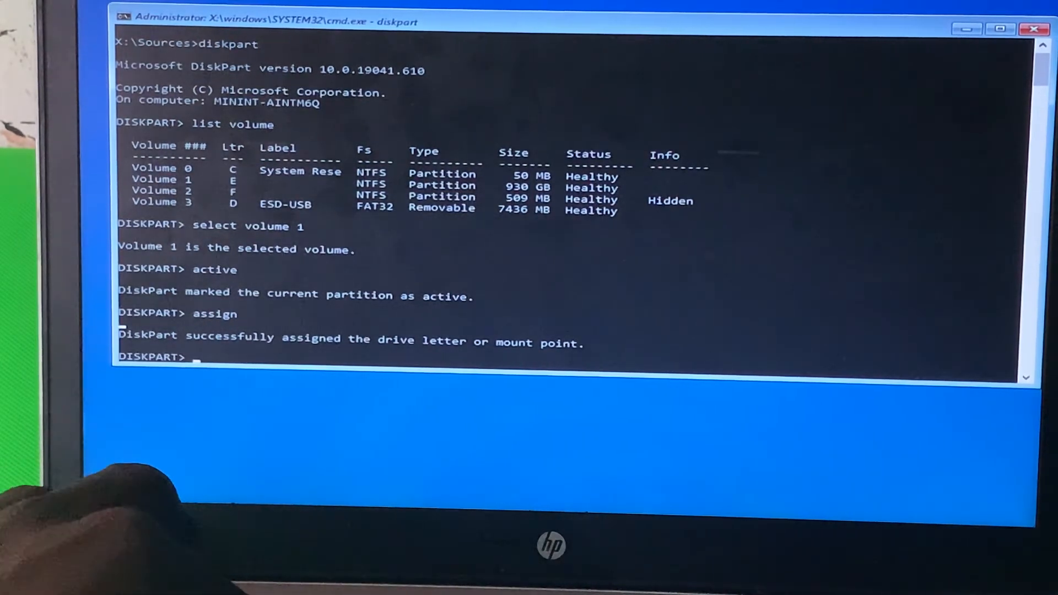
type("exit")
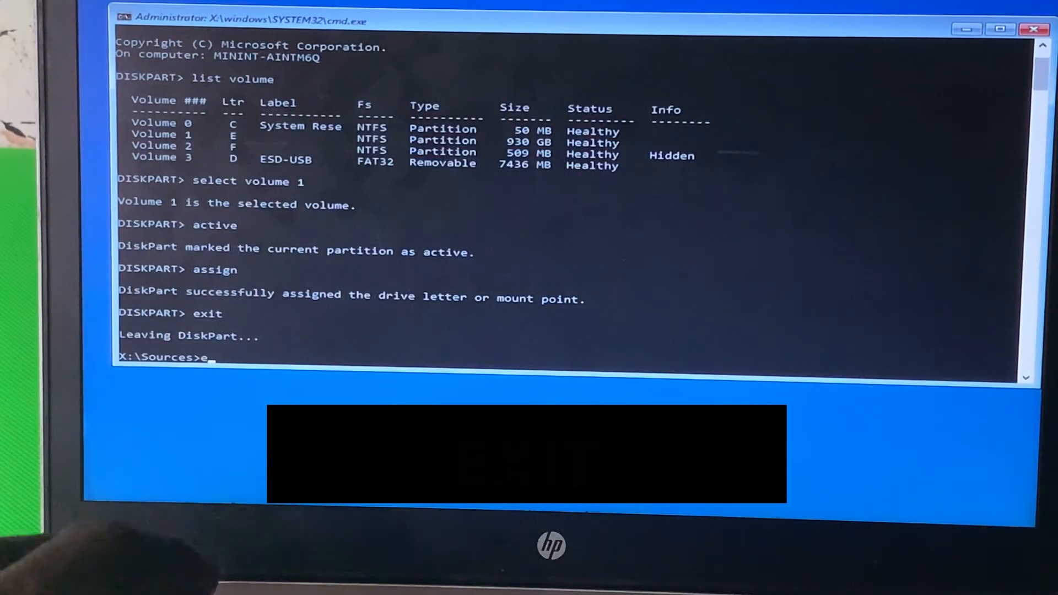
Step: Exit the Command Prompt to return to the Choose an option screen
type("xit")
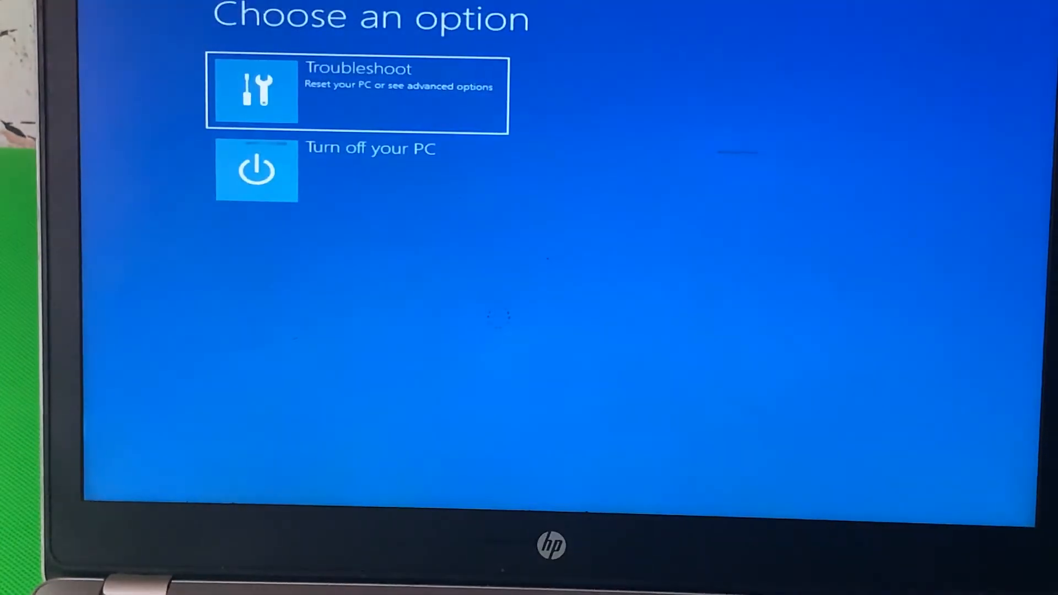
mouse_move(385, 192)
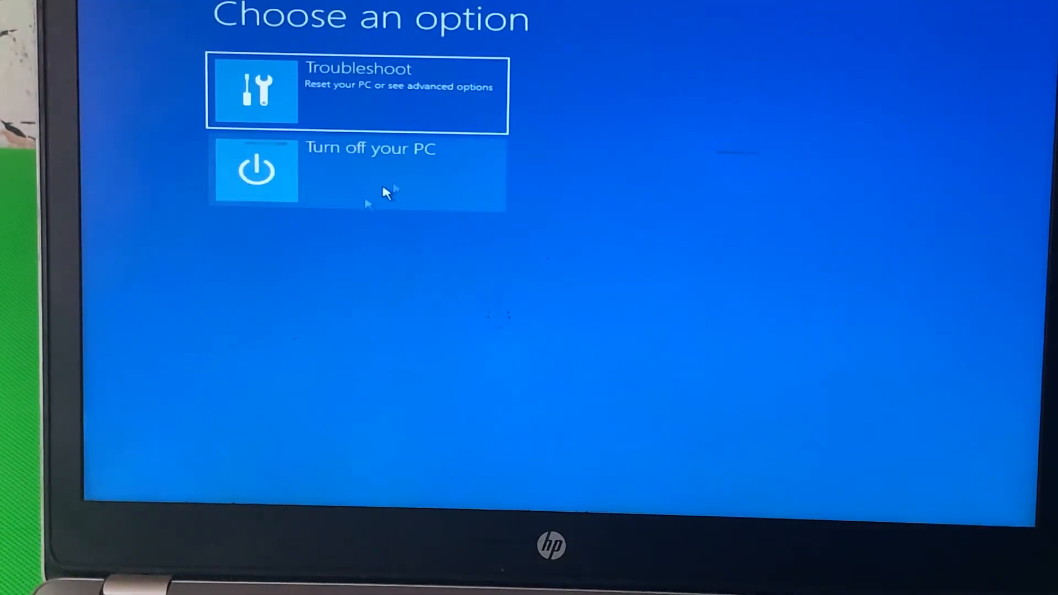